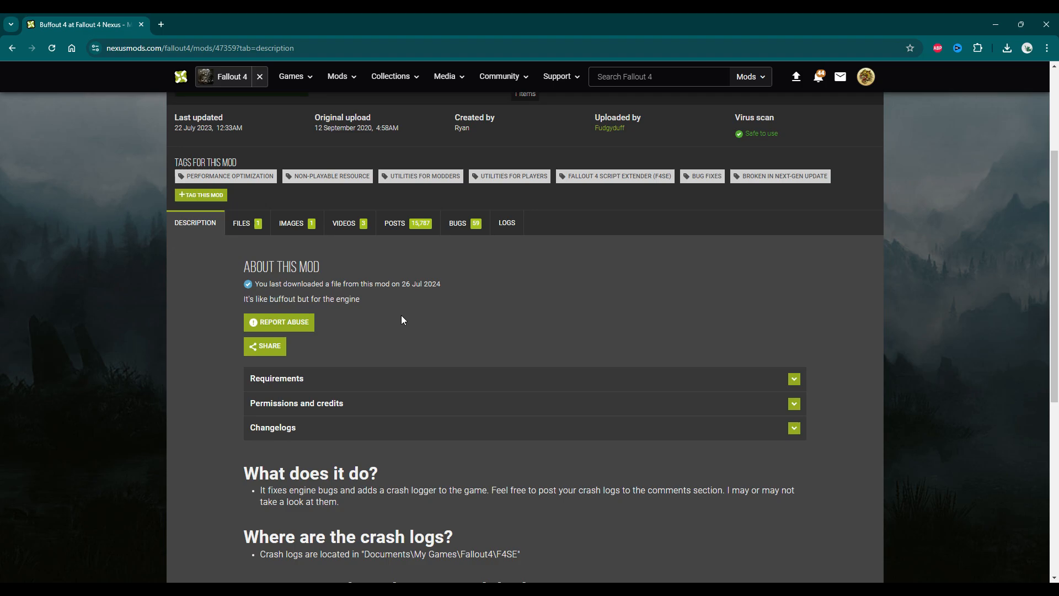
Step: Download the Buffout 4 zip manually from the Files tab using the free Slow Download
{"action": "left_click", "coordinate": [242, 223]}
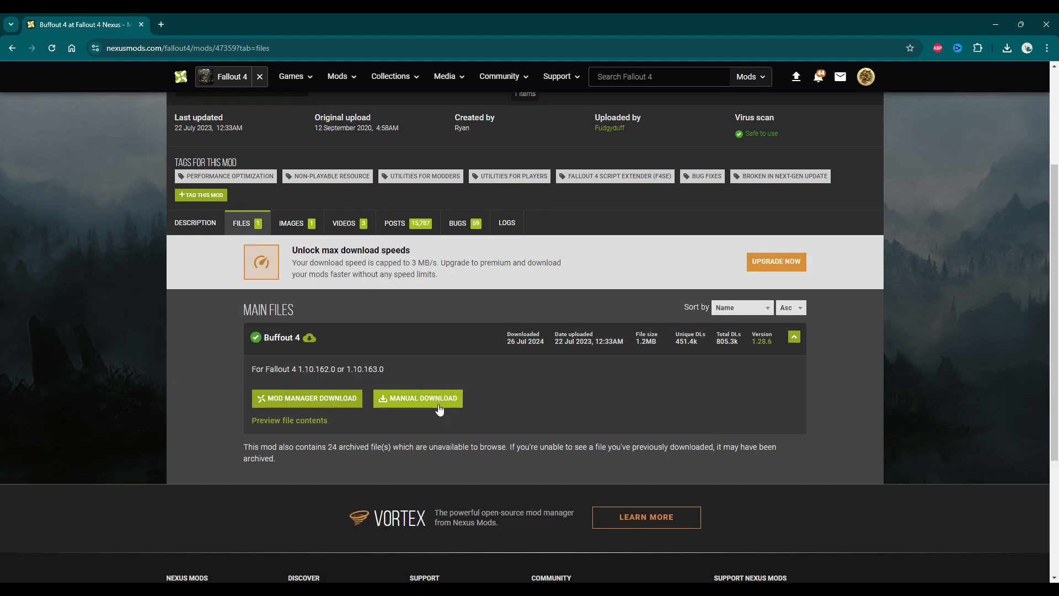
{"action": "left_click", "coordinate": [418, 399]}
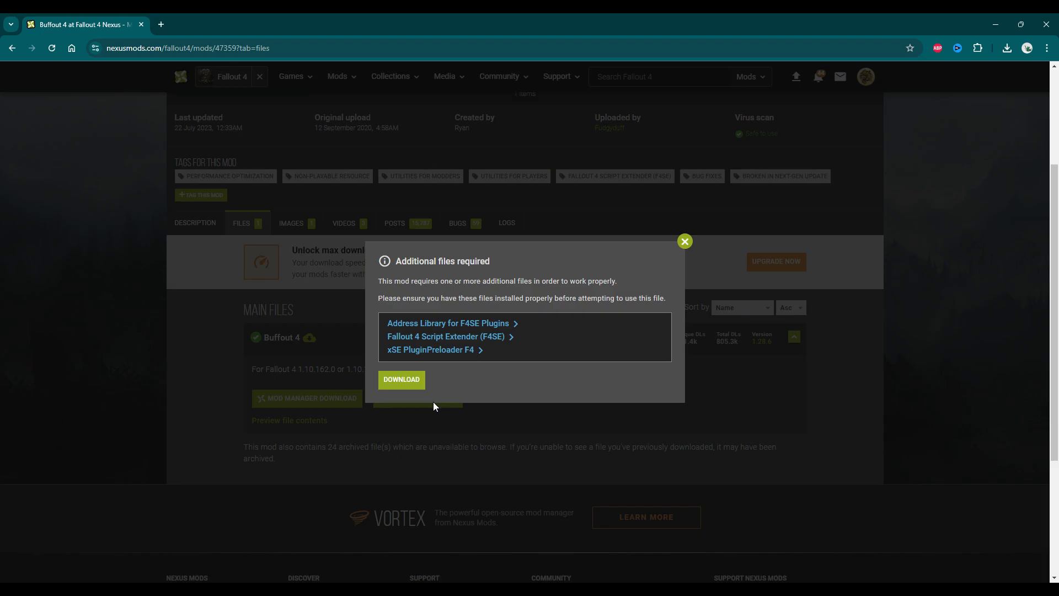
{"action": "left_click", "coordinate": [402, 379]}
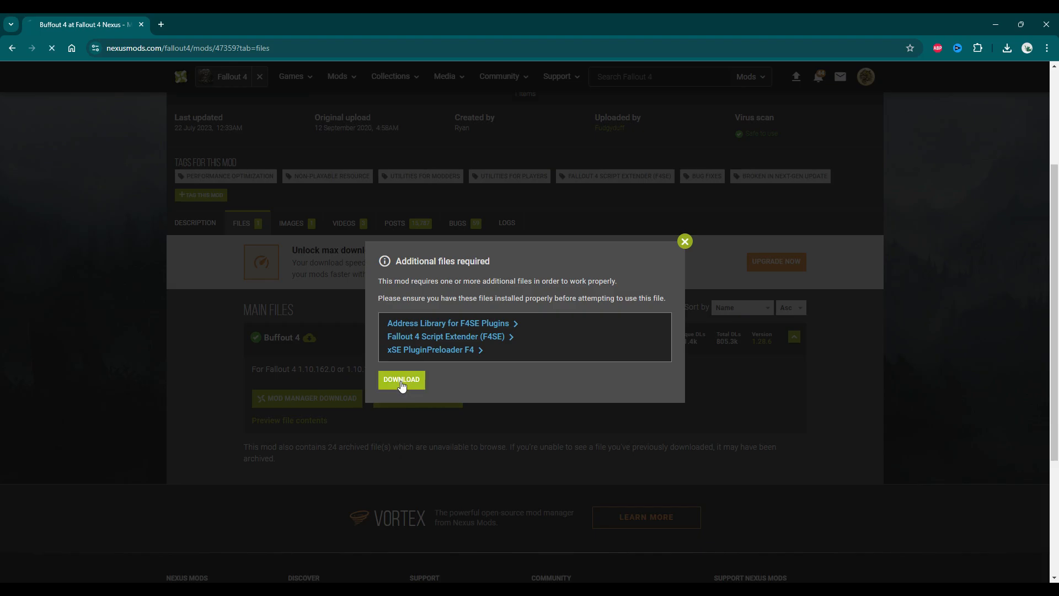
{"action": "left_click", "coordinate": [401, 379]}
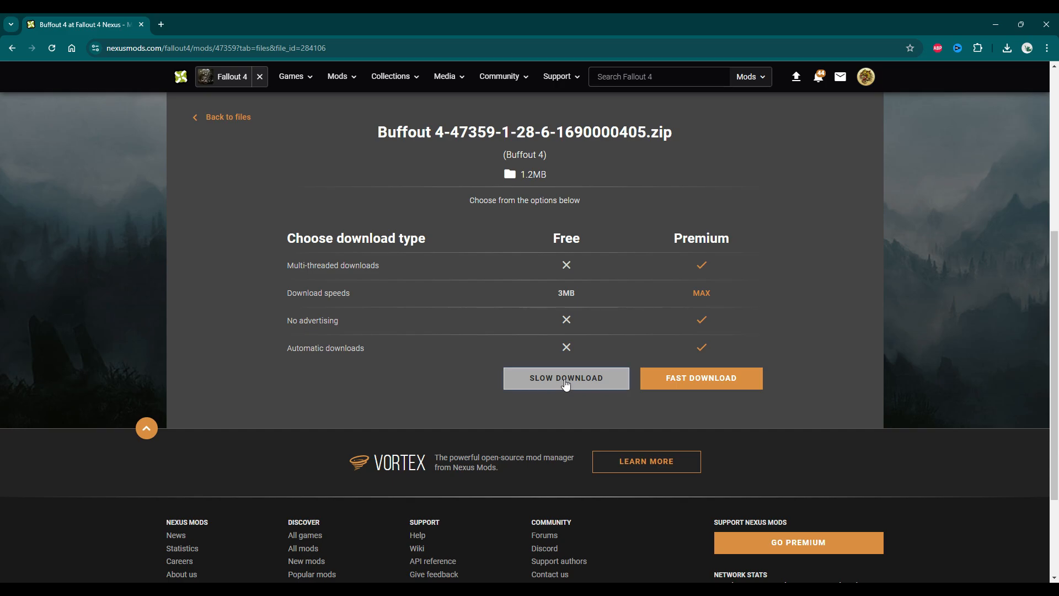
{"action": "left_click", "coordinate": [566, 378]}
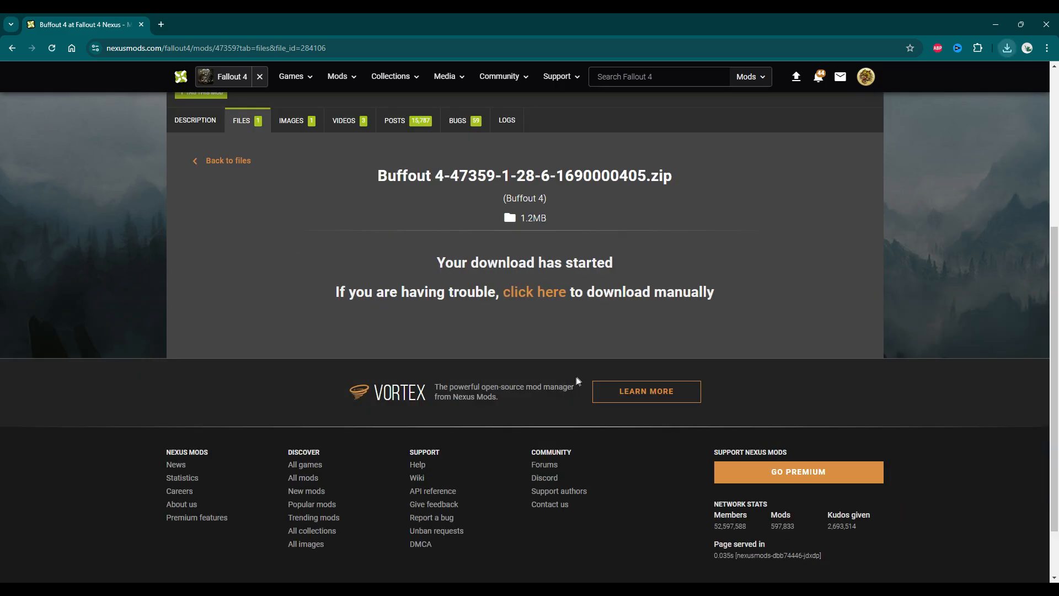
{"action": "mouse_move", "coordinate": [931, 185]}
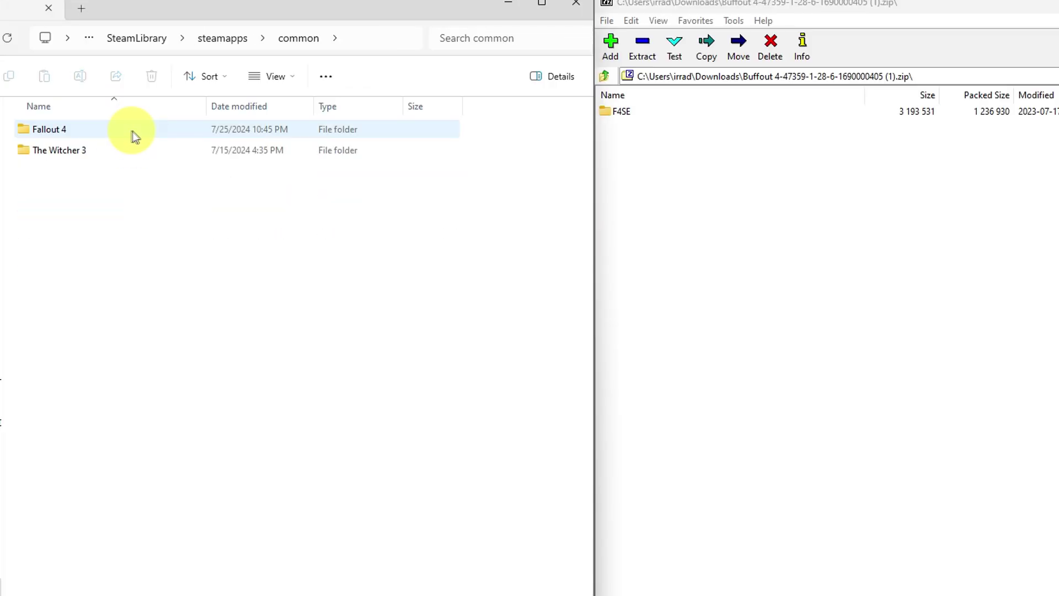
Step: Navigate from the Fallout 4 folder into Fallout London's Data/F4SE folder toward plugins
{"action": "double_click", "coordinate": [47, 129]}
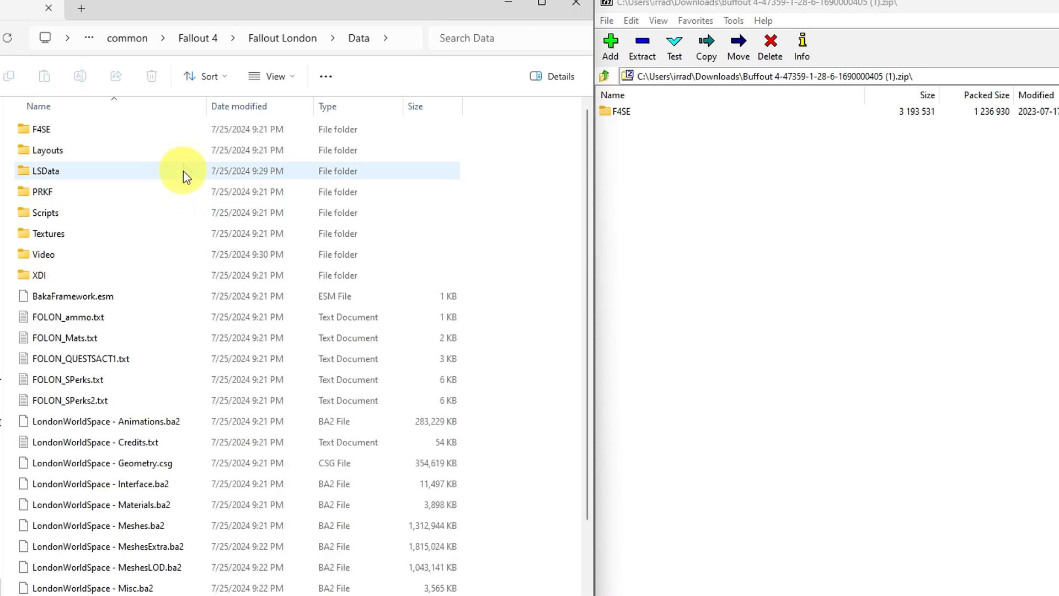
{"action": "double_click", "coordinate": [36, 130]}
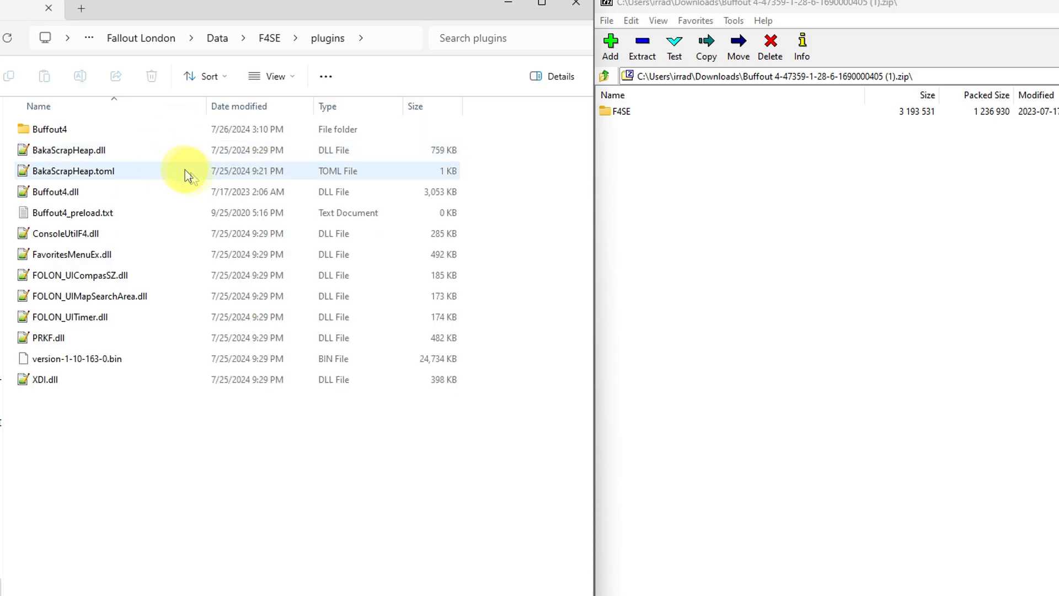
Step: Copy the archive's F4SE/Plugins files into the game's plugins folder, replacing existing files
{"action": "double_click", "coordinate": [618, 111]}
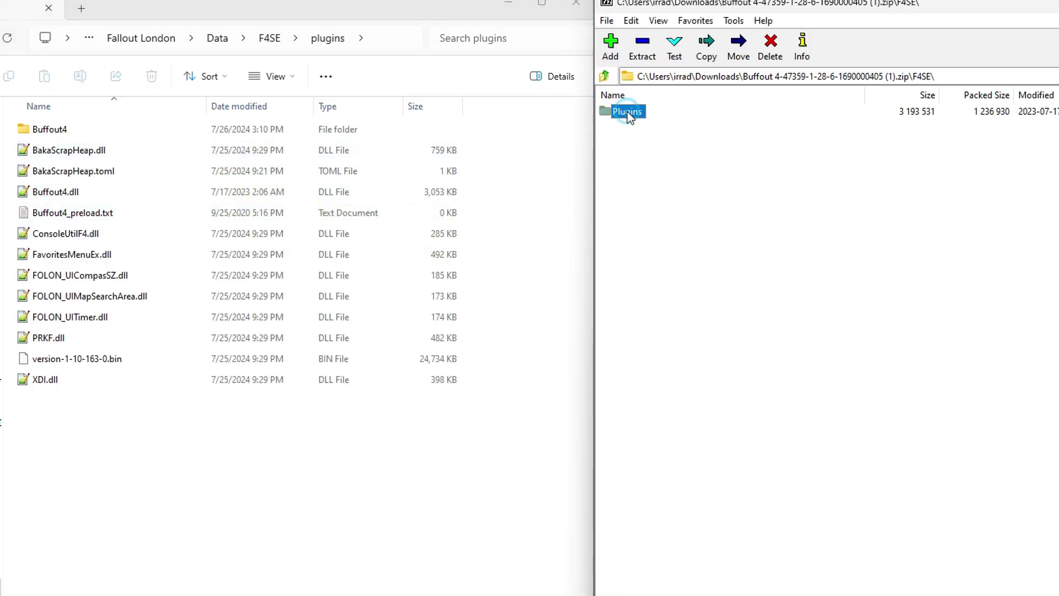
{"action": "double_click", "coordinate": [628, 111]}
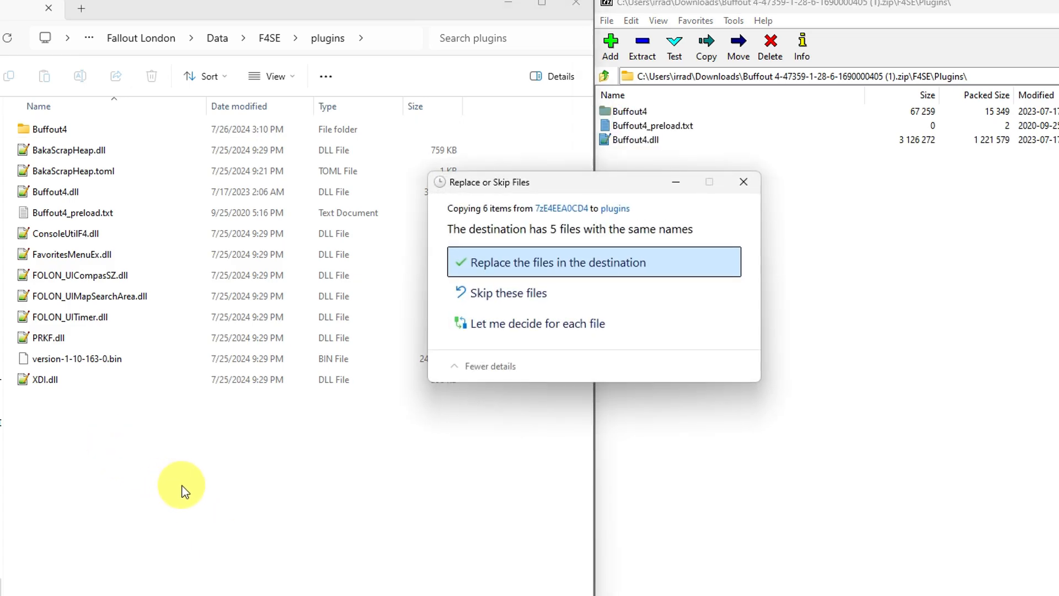
{"action": "mouse_move", "coordinate": [669, 283]}
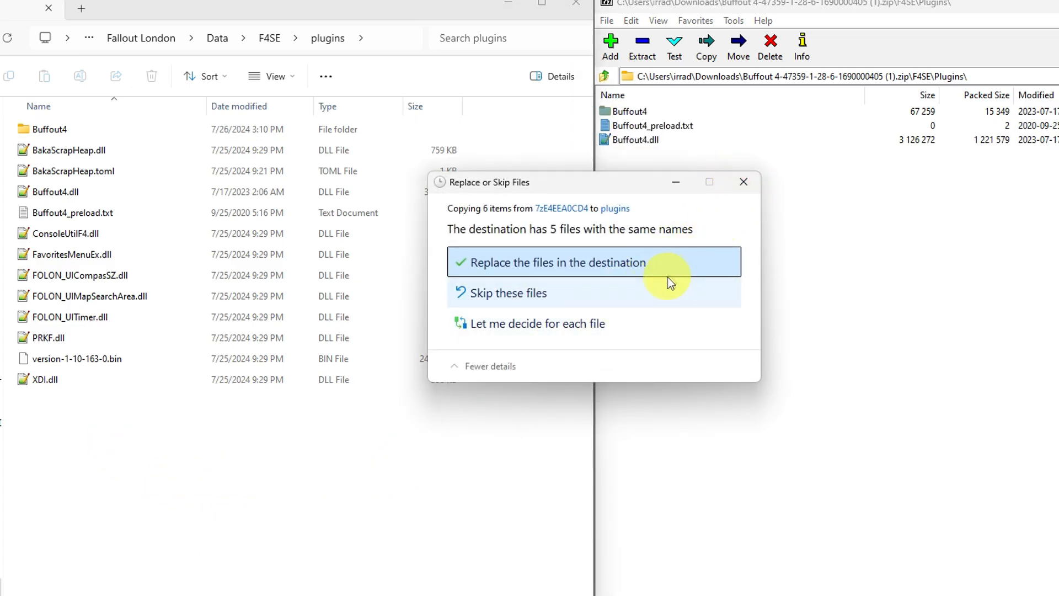
{"action": "left_click", "coordinate": [593, 262]}
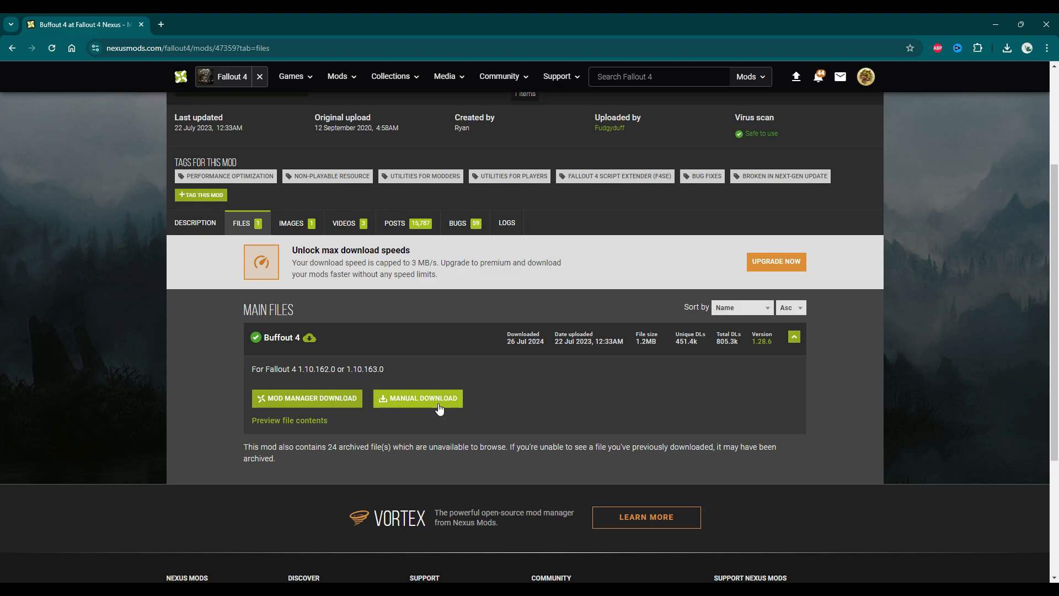
Step: Download the Buffout 4 zip again via Manual Download and the free Slow Download option
{"action": "left_click", "coordinate": [422, 397]}
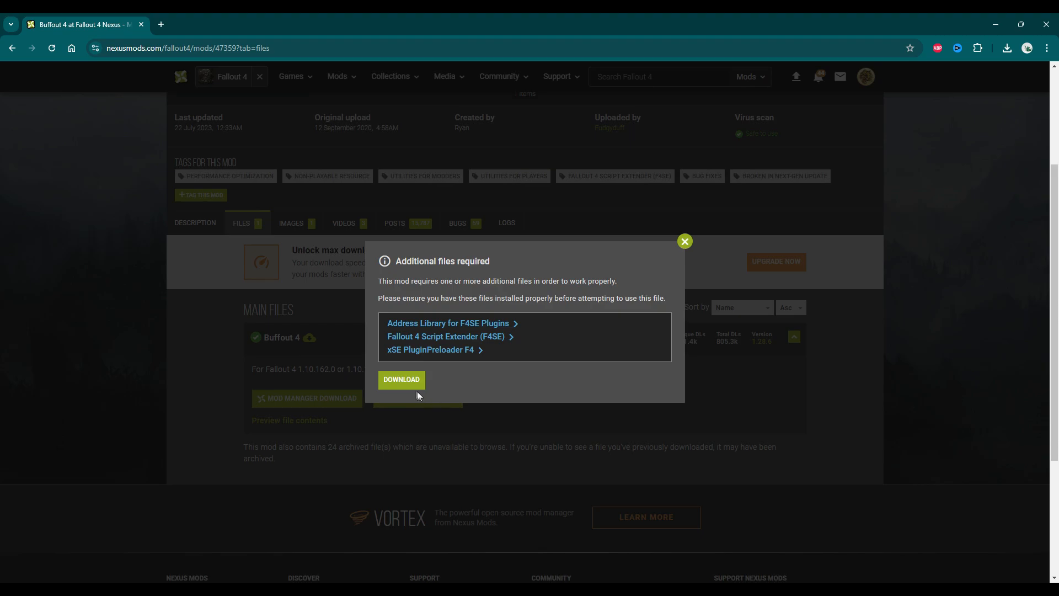
{"action": "mouse_move", "coordinate": [401, 384]}
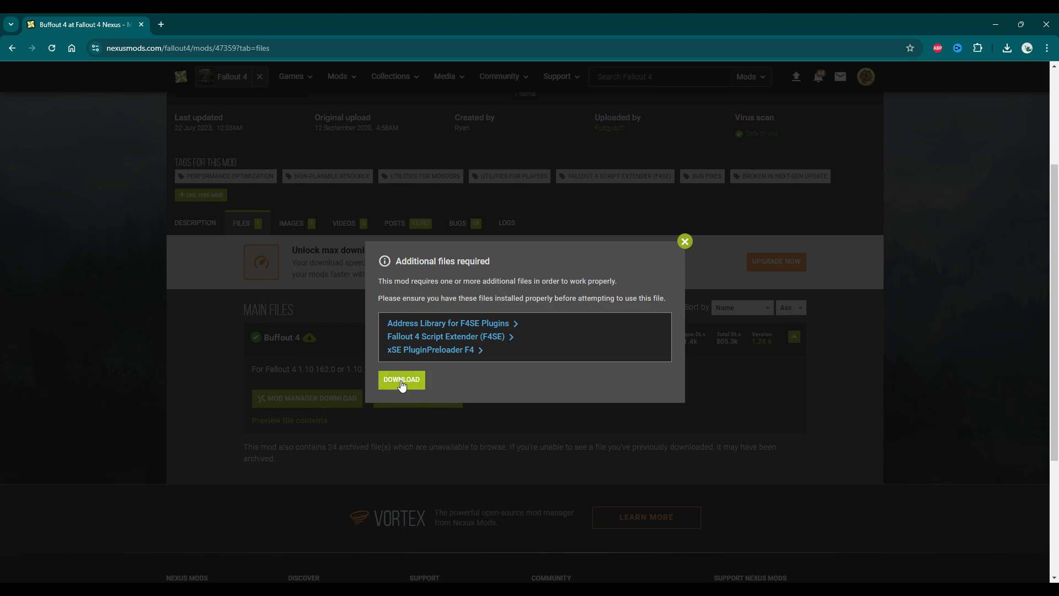
{"action": "left_click", "coordinate": [402, 379]}
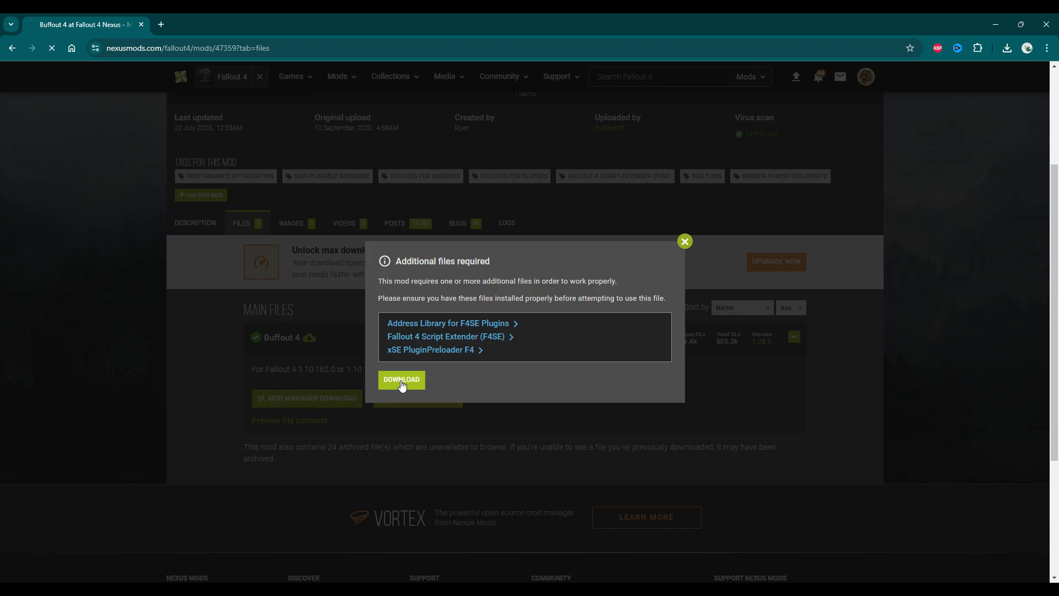
{"action": "left_click", "coordinate": [401, 380]}
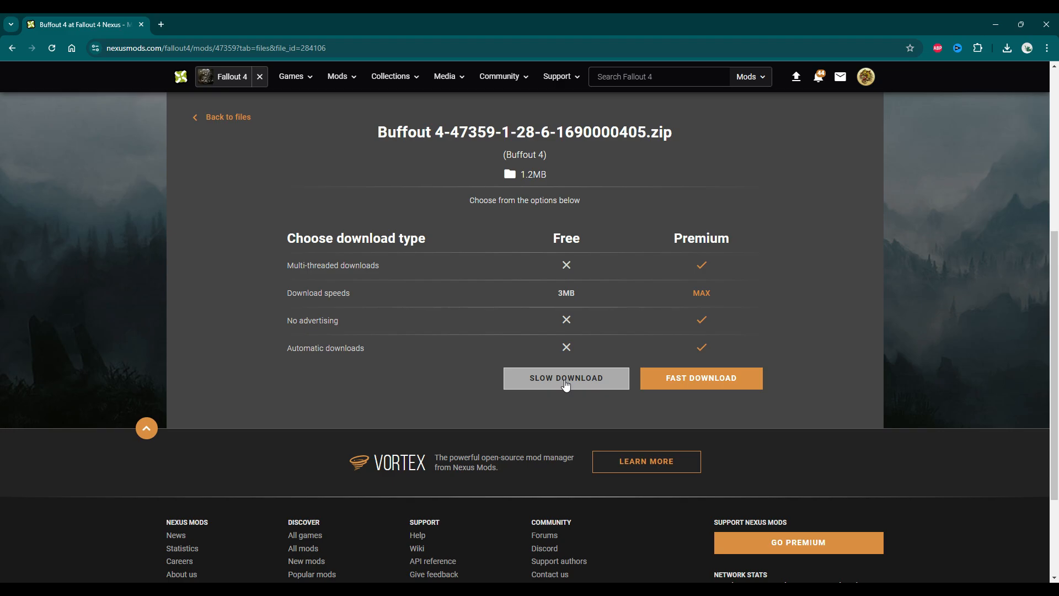
{"action": "left_click", "coordinate": [566, 378]}
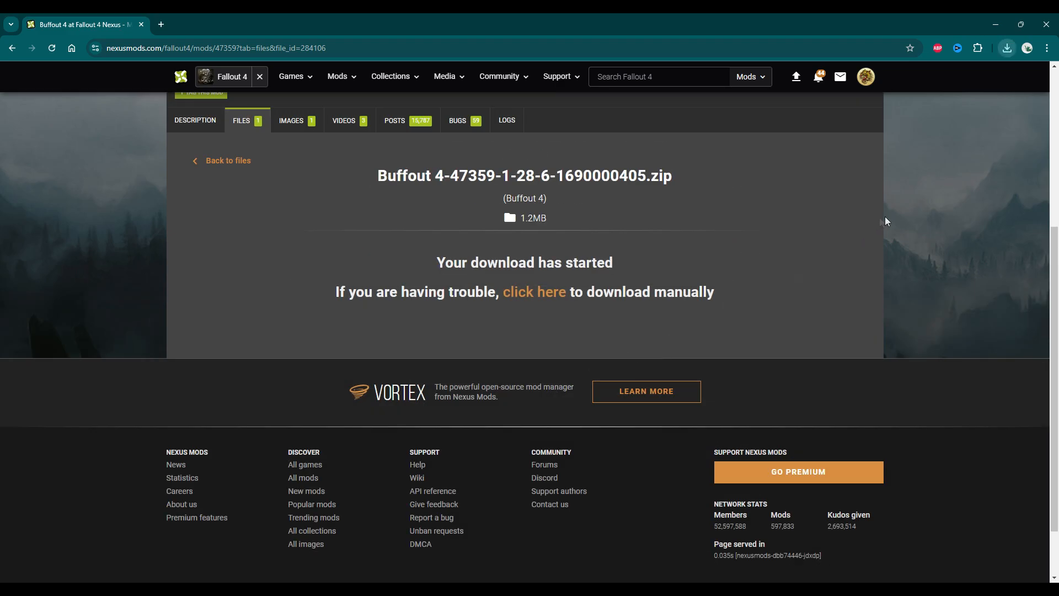
{"action": "mouse_move", "coordinate": [906, 268]}
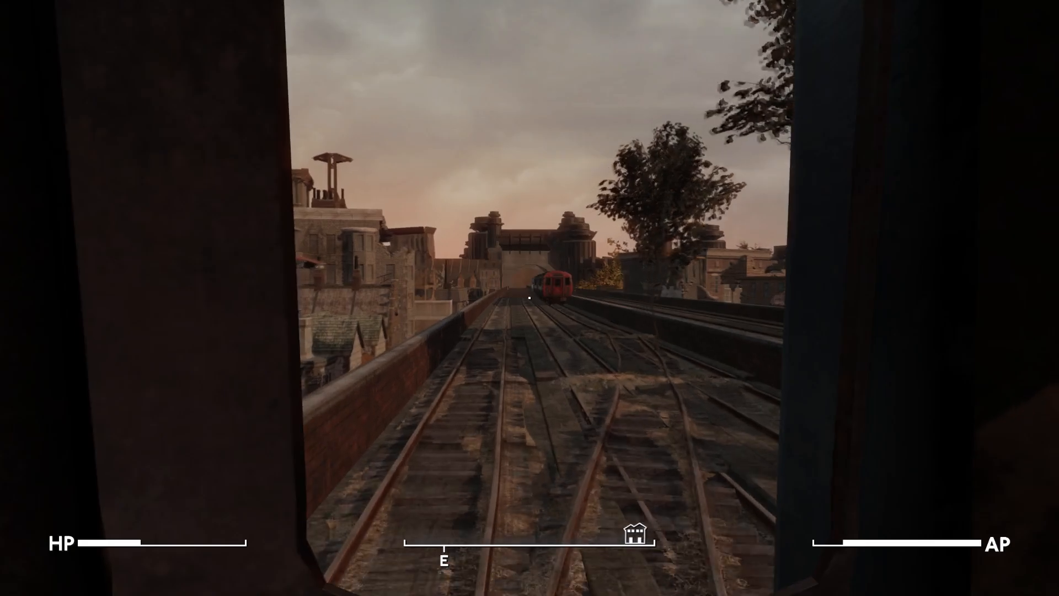
Step: Walk forward along the elevated railway tracks in Fallout London
{"action": "key", "text": "w"}
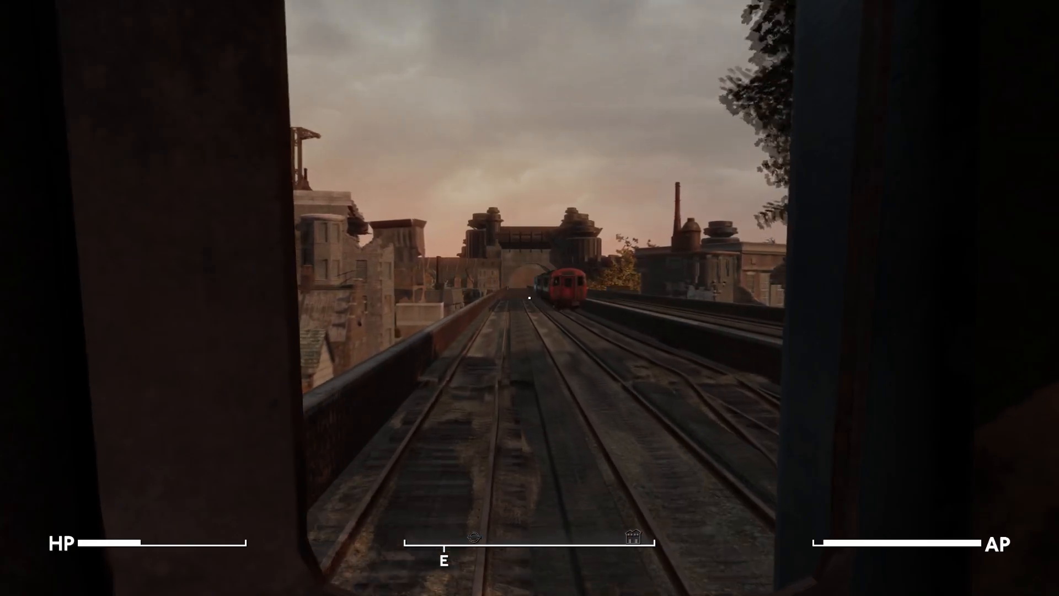